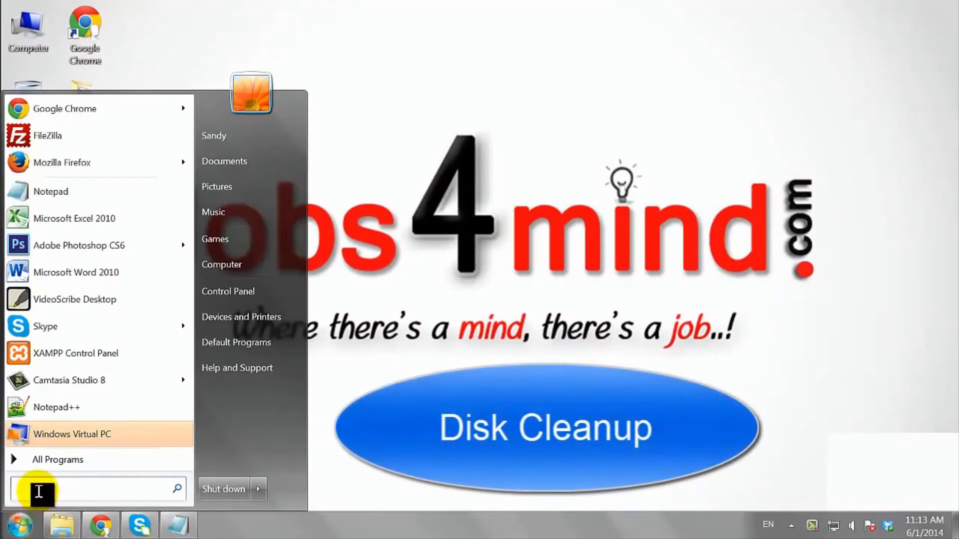
Step: Search the Start Menu for 'disk' to find Disk Cleanup
text(disk cleanup)
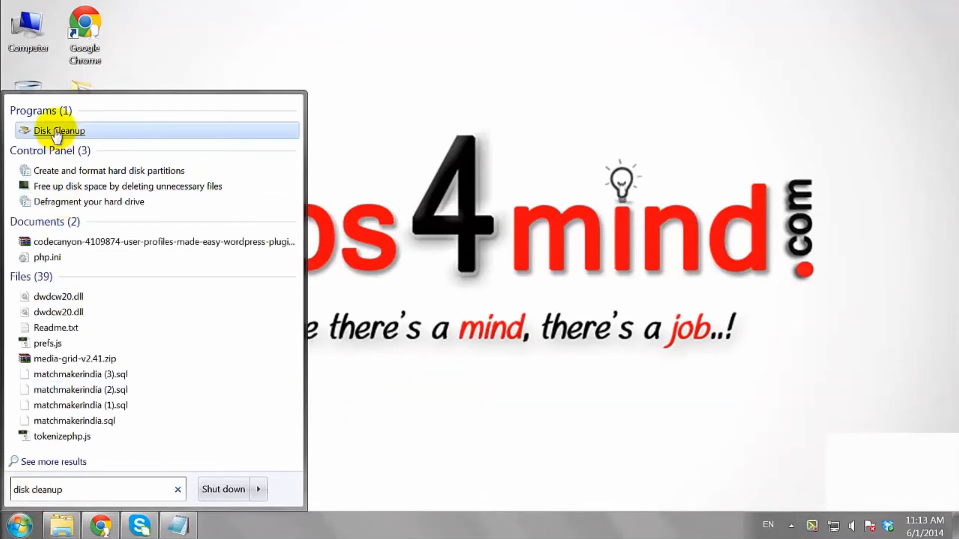
Step: Launch Disk Cleanup and scan drive Windows7 (C:)
click(60, 130)
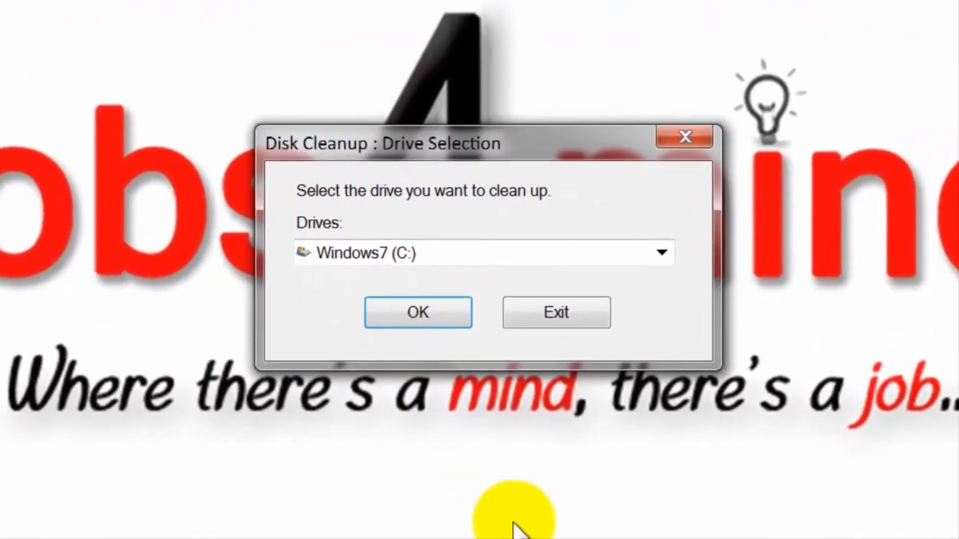
mouse_move(532, 404)
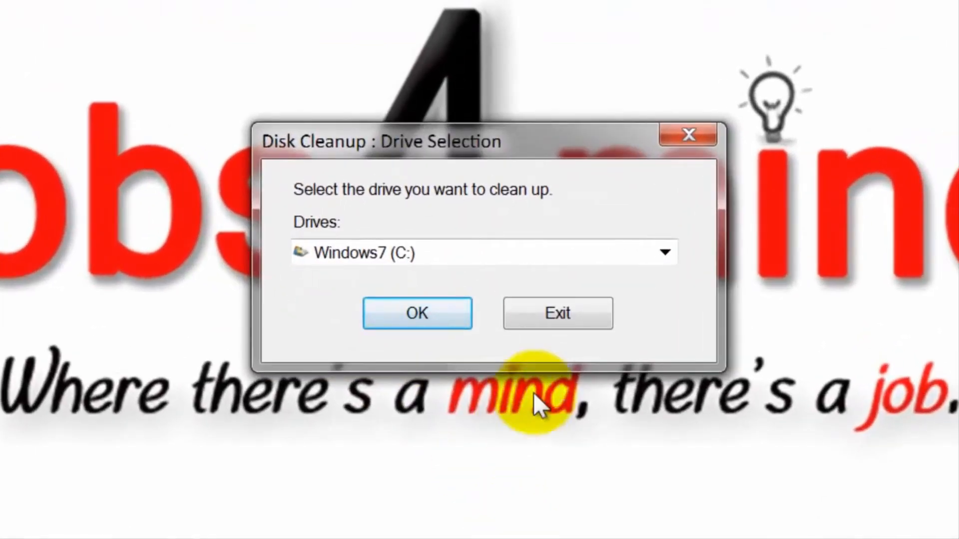
click(664, 251)
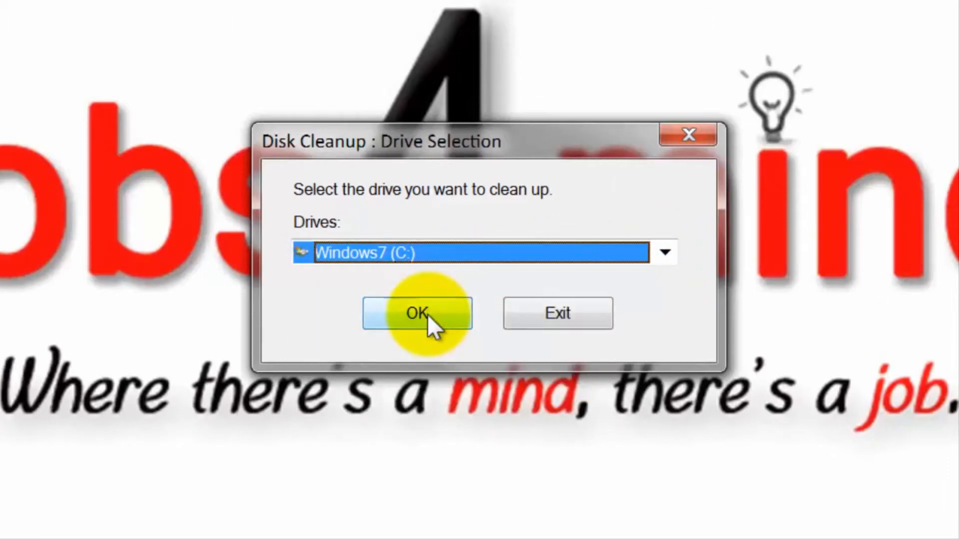
click(417, 313)
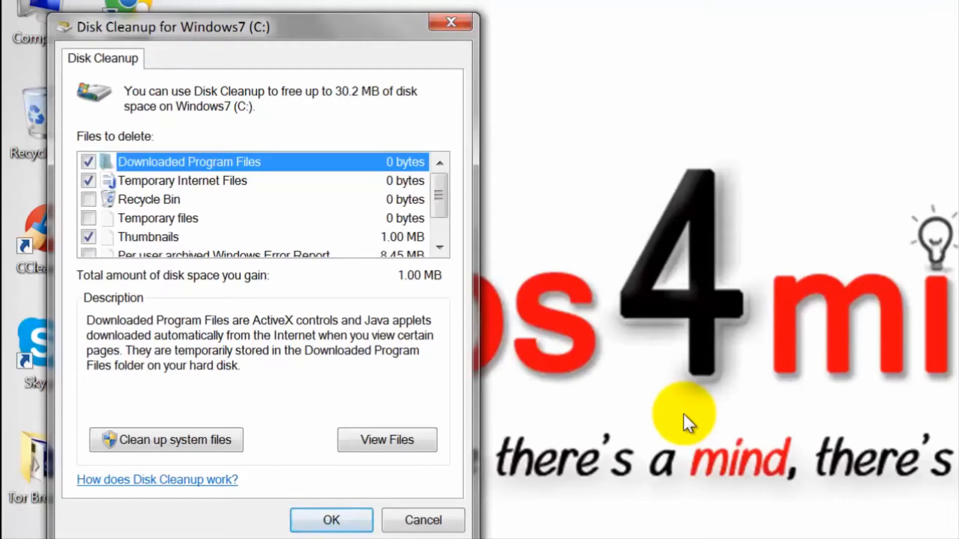
mouse_move(439, 181)
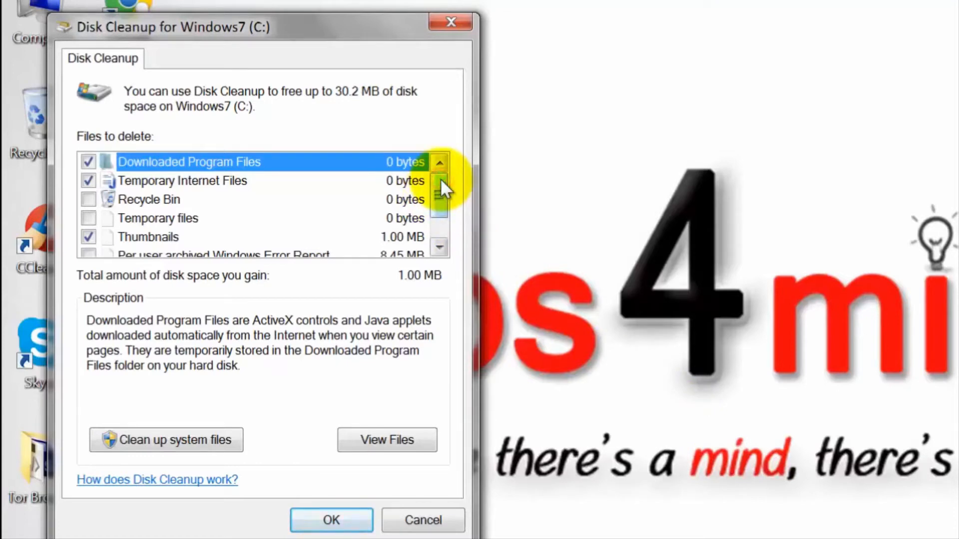
Step: Tick the archived Windows Error Reporting categories alongside Thumbnails, totalling 30.2 MB
scroll(down, 3)
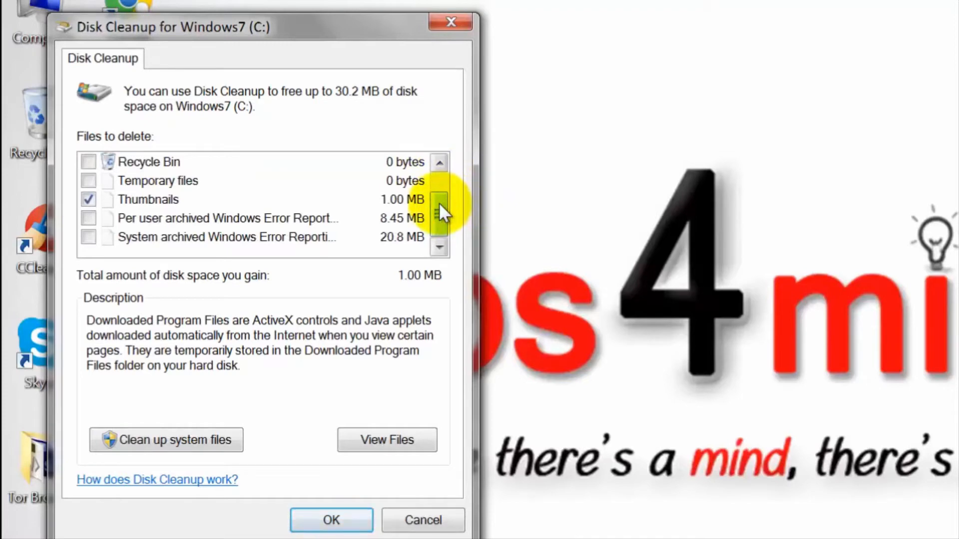
mouse_move(438, 211)
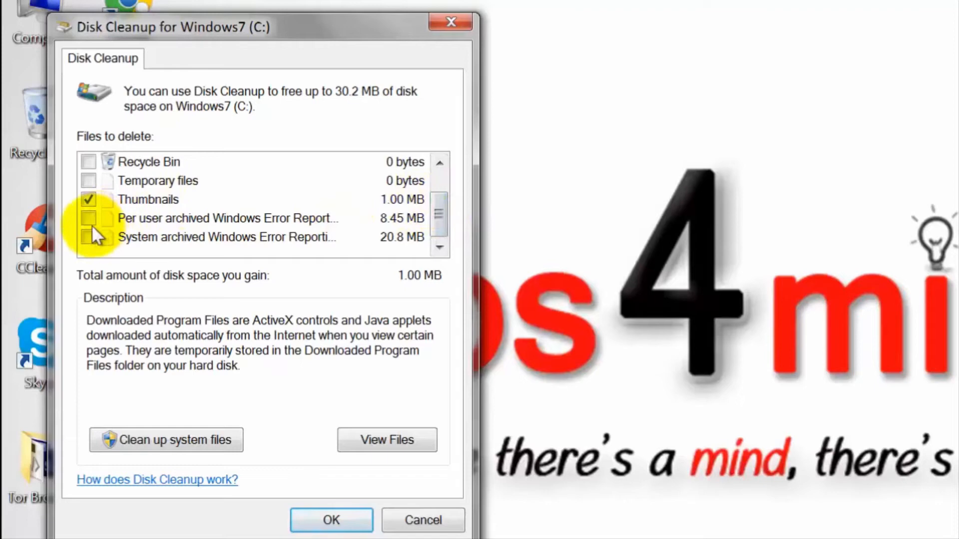
click(88, 218)
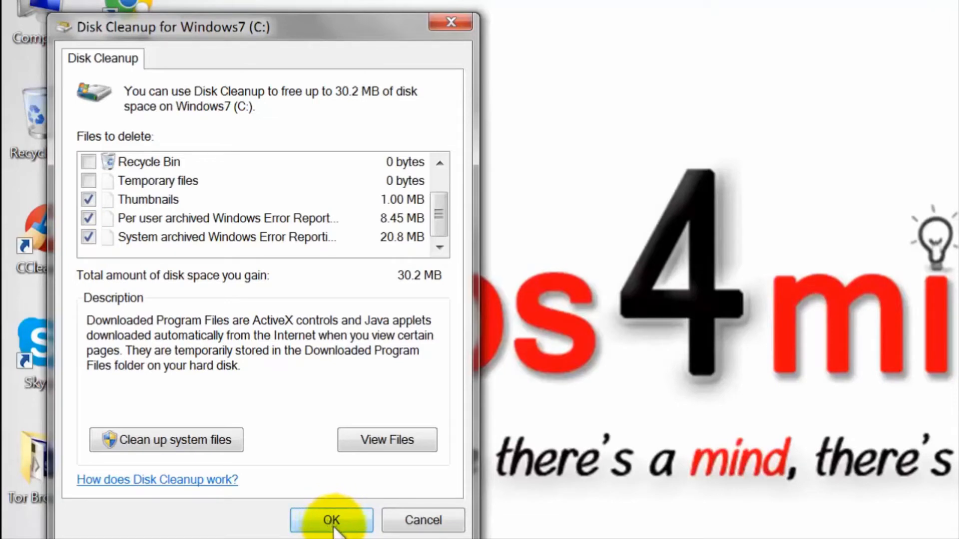
Step: Confirm and permanently delete the selected files from drive C:
click(332, 521)
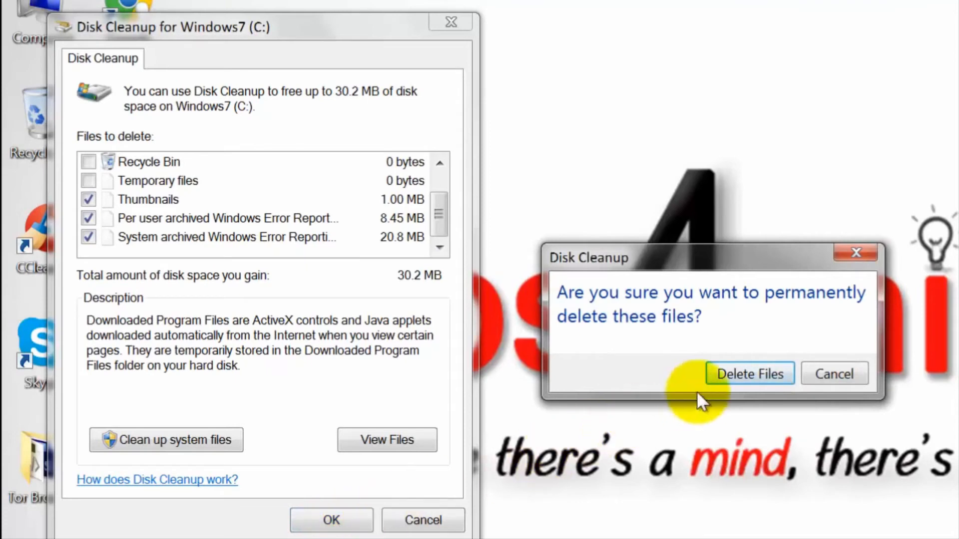
click(749, 373)
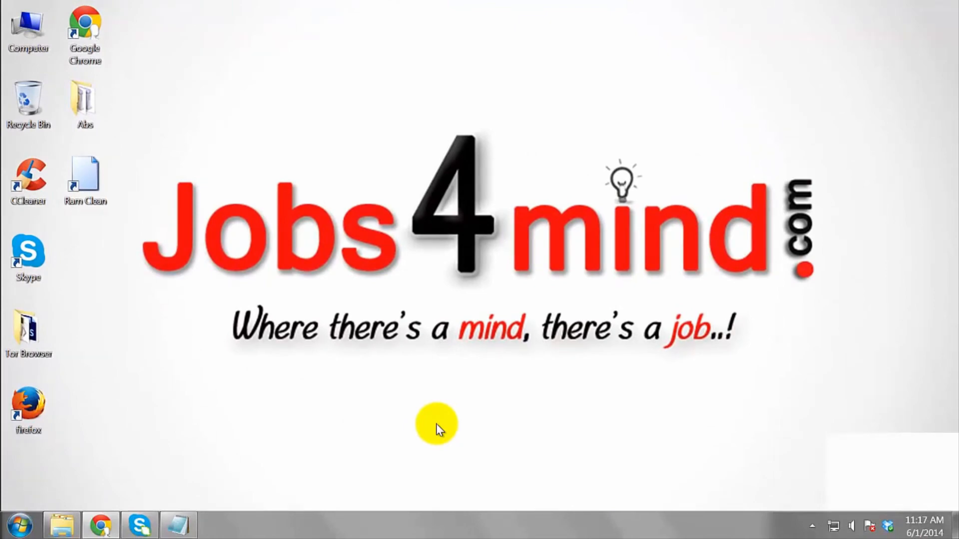
Step: Relaunch Disk Cleanup via a Start Menu search for 'disk' and show the drive list
click(20, 525)
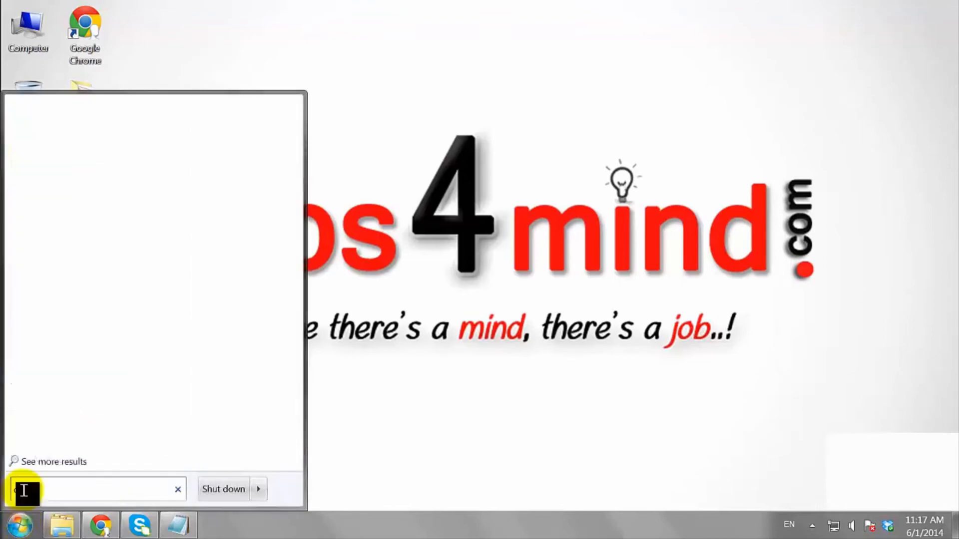
text(disk)
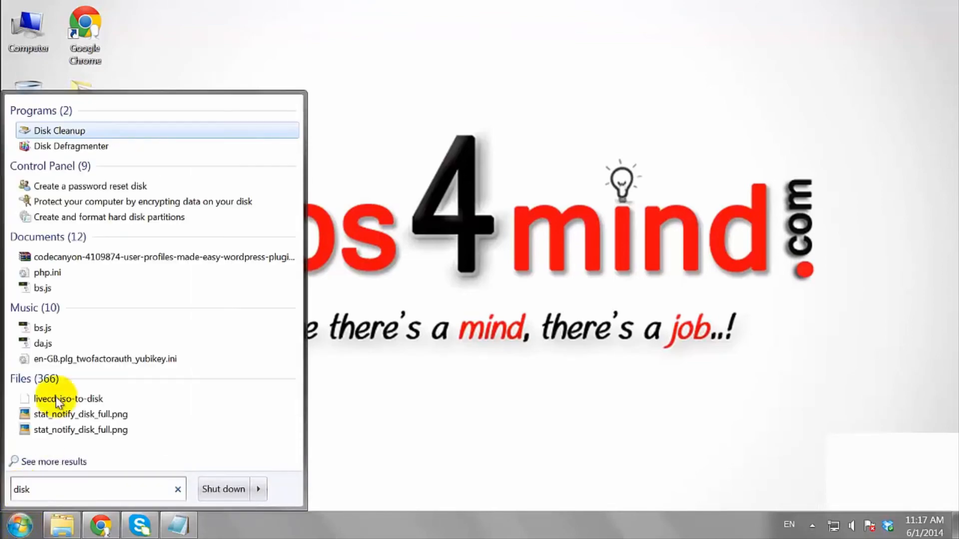
click(59, 130)
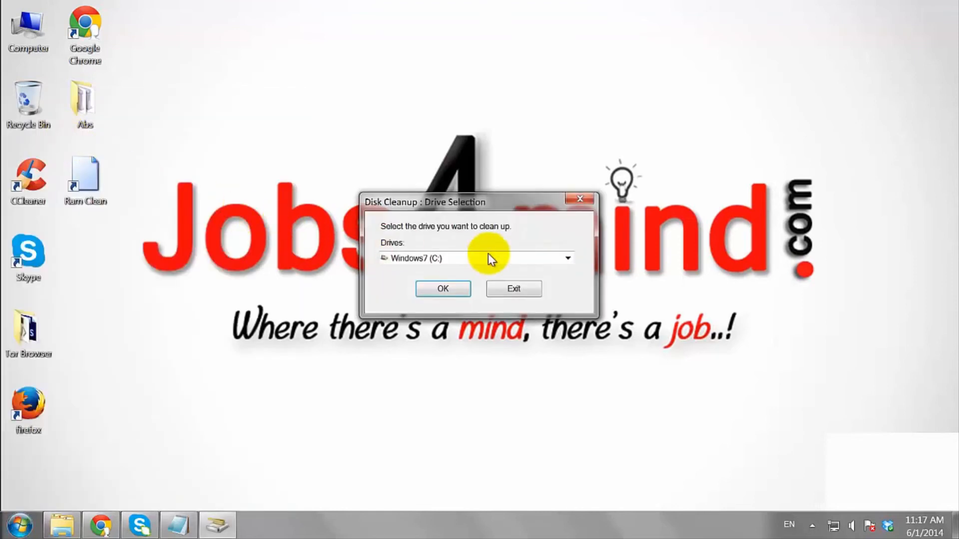
click(566, 257)
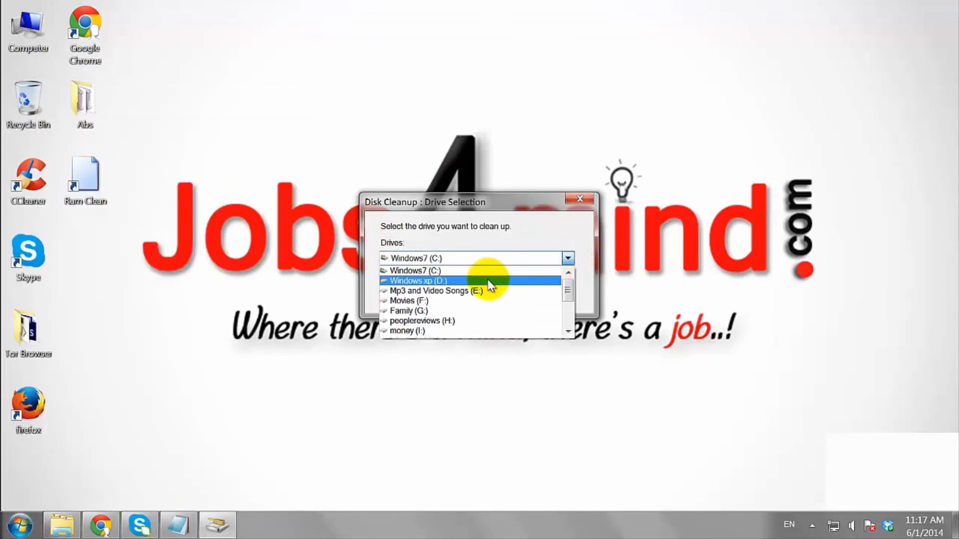
Step: Scan drive Windows xp (D:) and permanently delete its Recycle Bin files
click(417, 281)
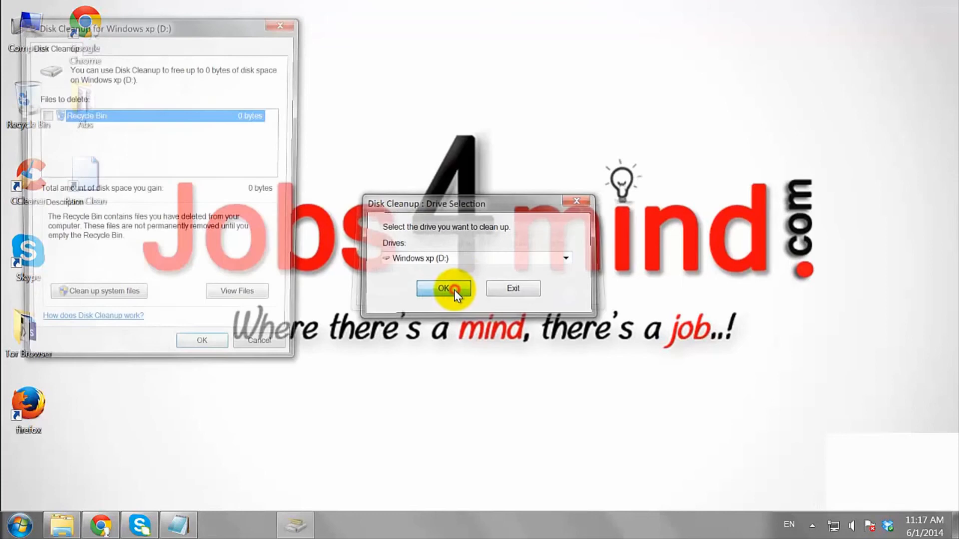
click(444, 289)
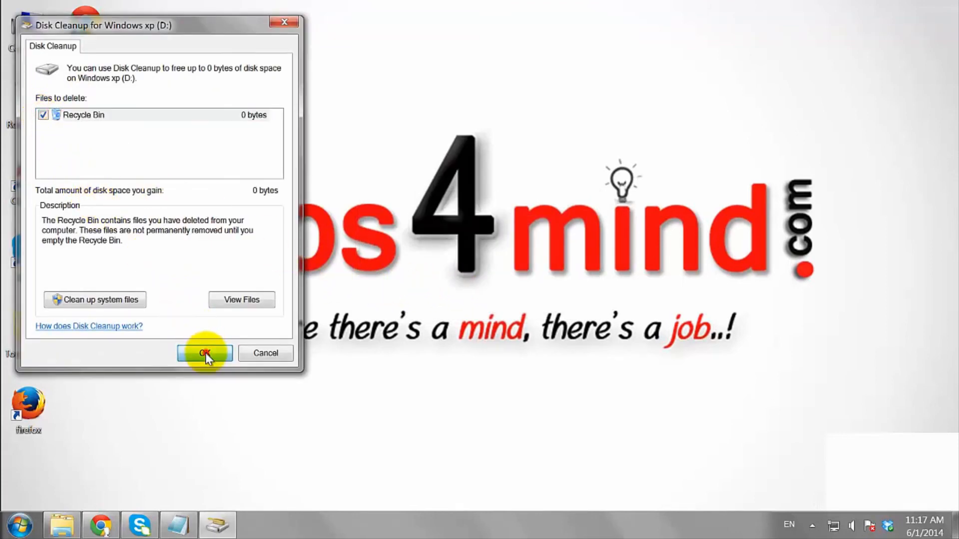
click(203, 353)
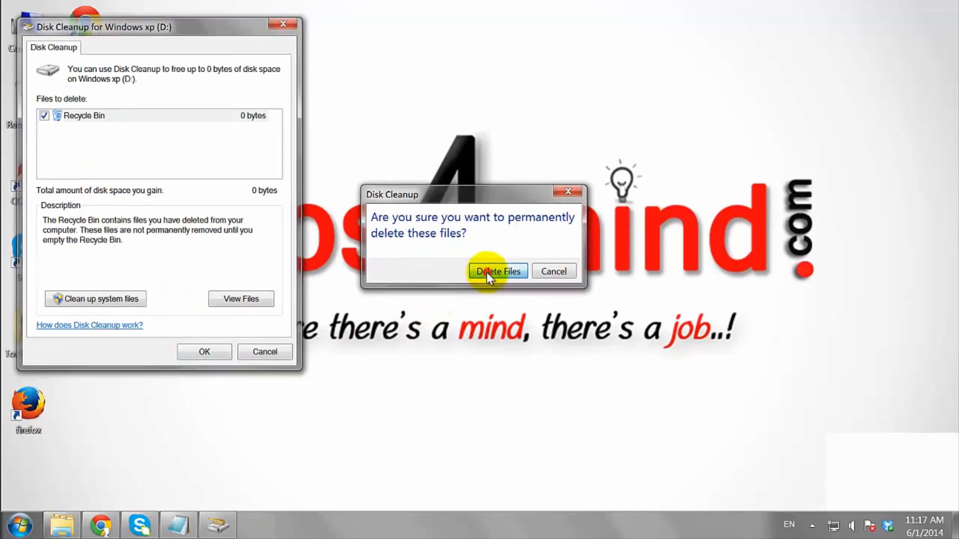
click(498, 271)
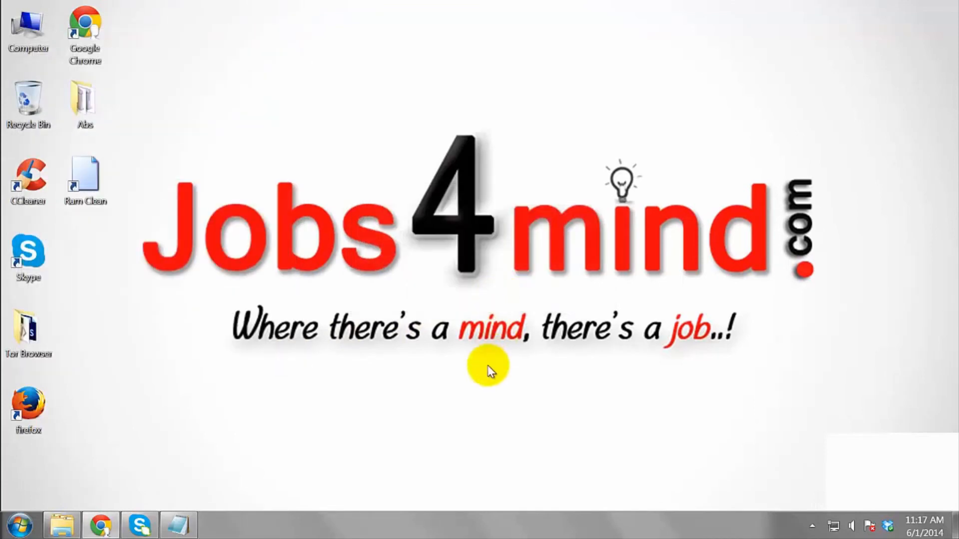